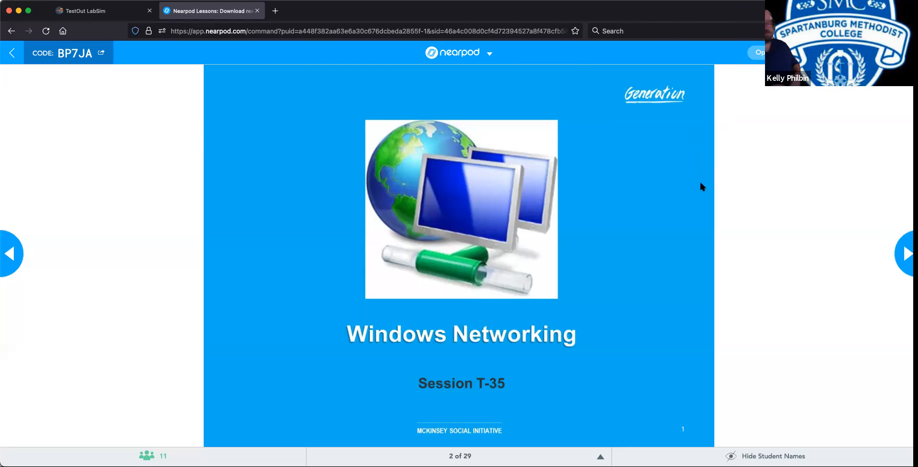
{"action": "mouse_move", "coordinate": [727, 216]}
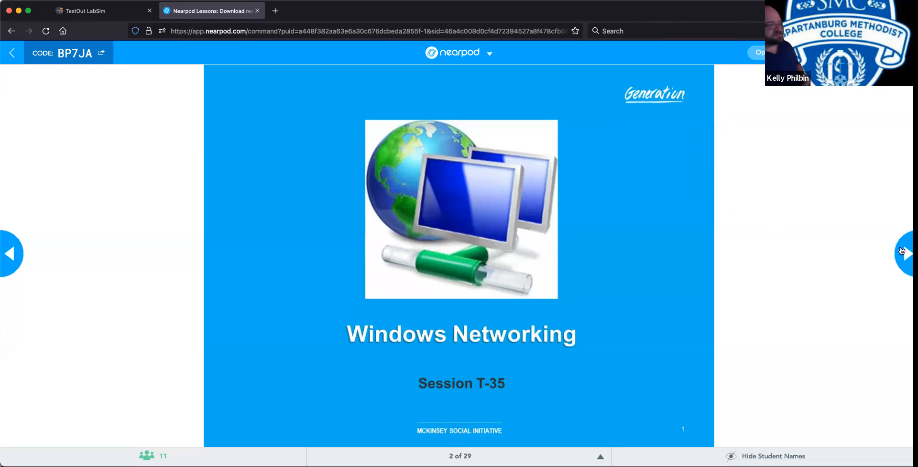
Advance the lesson to slide 3, the Objectives slide with four session goals
{"action": "left_click", "coordinate": [906, 253]}
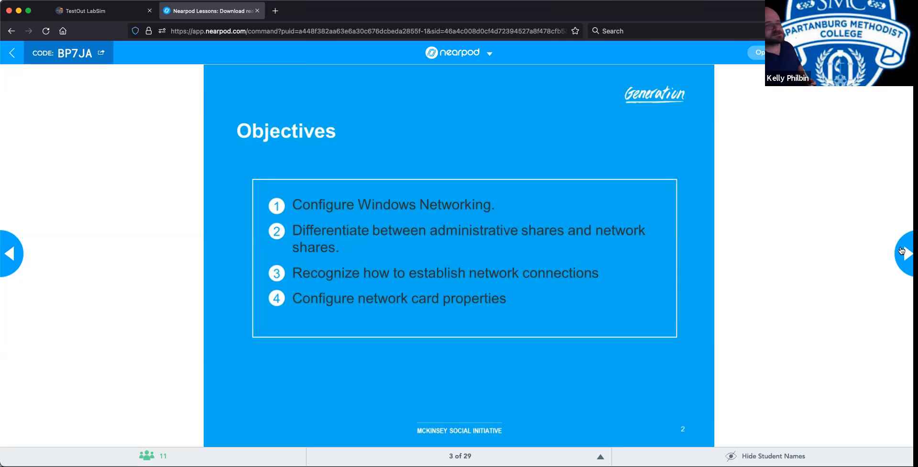
Advance to slide 4, Configuring Windows Networking with WorkGroup, HomeGroup and Domain
{"action": "left_click", "coordinate": [908, 253]}
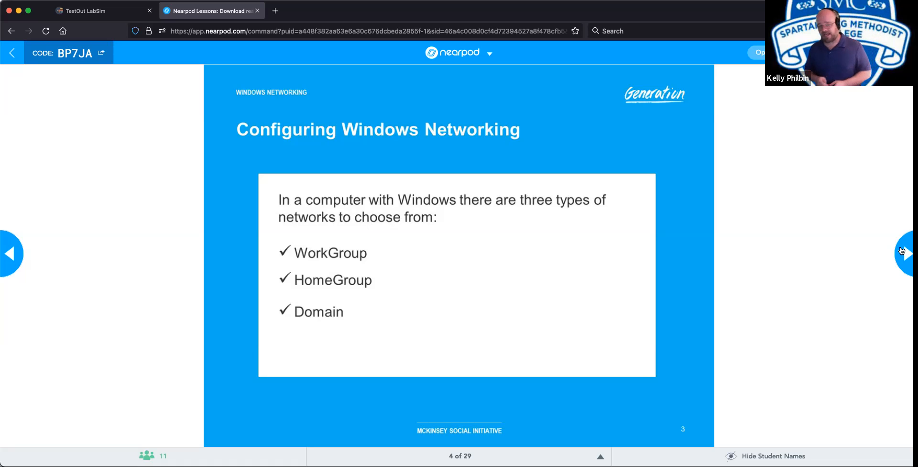
Advance to slide 5, the Workgroup peer-to-peer explanation
{"action": "left_click", "coordinate": [902, 251]}
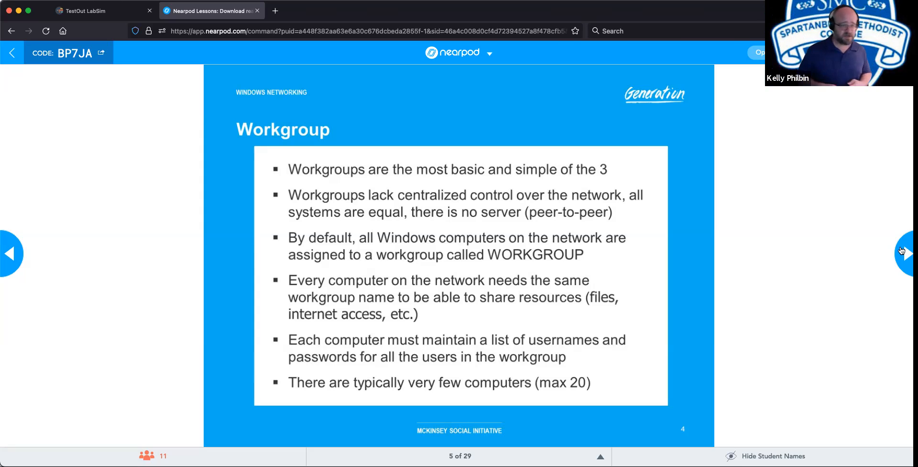
Advance to slide 6, the Windows system screenshot circling WORKGROUP
{"action": "left_click", "coordinate": [903, 252]}
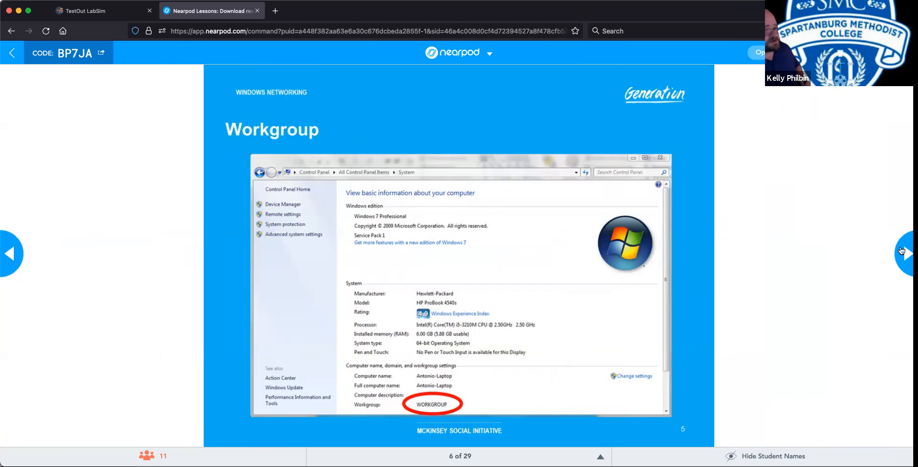
Advance to slide 7, the HomeGroup file and printer sharing bullet points
{"action": "left_click", "coordinate": [906, 251]}
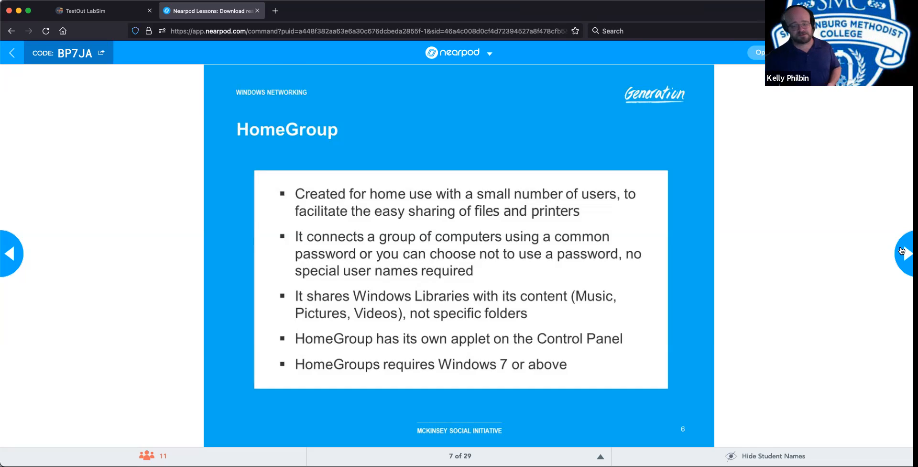
Advance to slide 8, the HomeGroup change settings window screenshot
{"action": "left_click", "coordinate": [906, 252]}
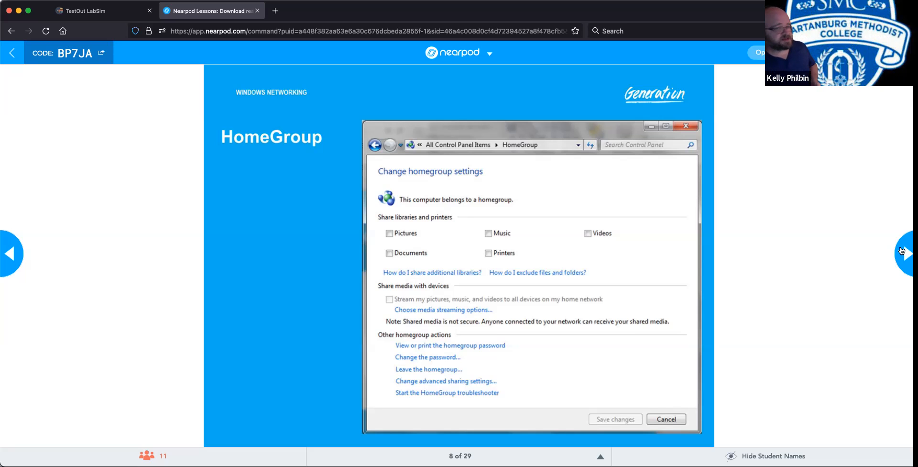
Advance to slide 9, explaining domains with a domain controller and Active Directory
{"action": "left_click", "coordinate": [903, 252]}
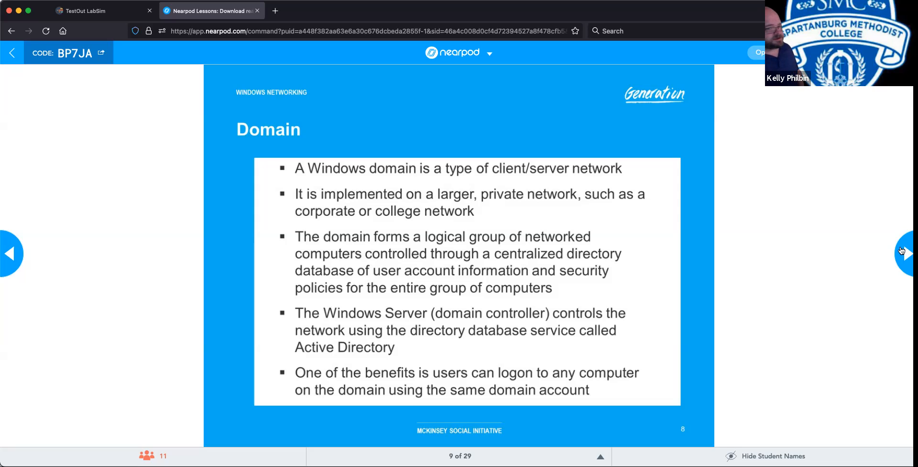
Advance to slide 10, the steps for sharing a folder in a Workgroup
{"action": "left_click", "coordinate": [905, 252]}
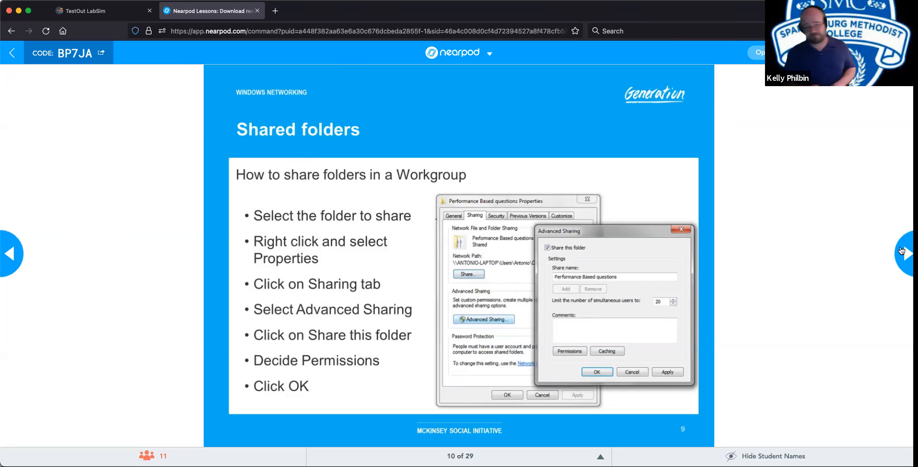
{"action": "left_click", "coordinate": [903, 252]}
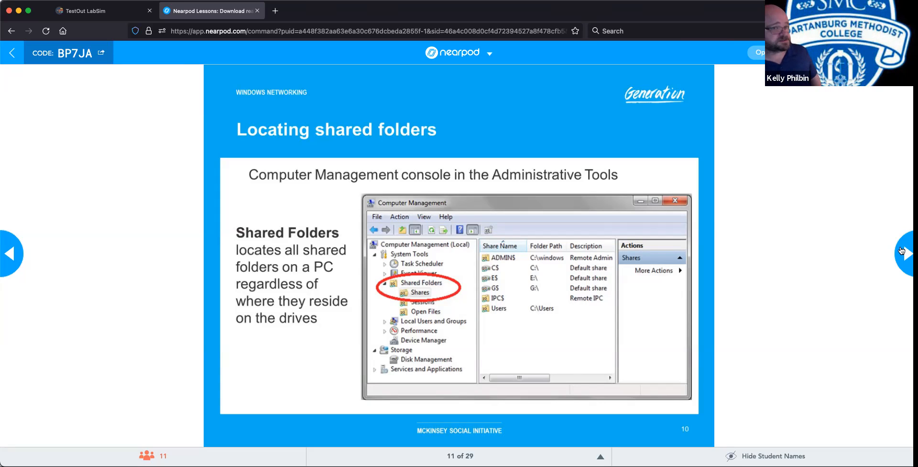
{"action": "left_click", "coordinate": [905, 252]}
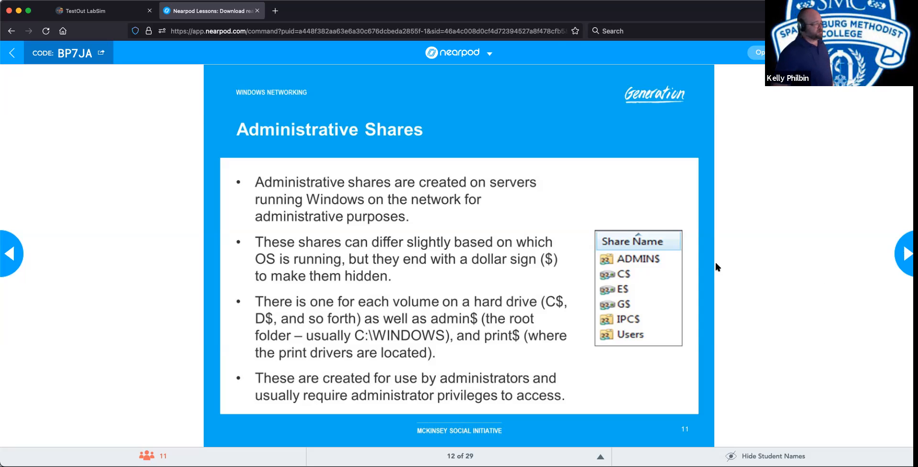
{"action": "mouse_move", "coordinate": [654, 268]}
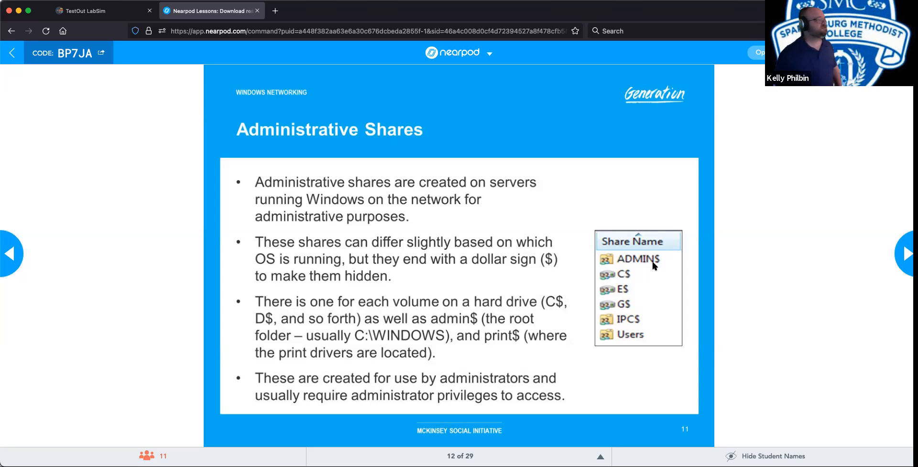
{"action": "mouse_move", "coordinate": [780, 251]}
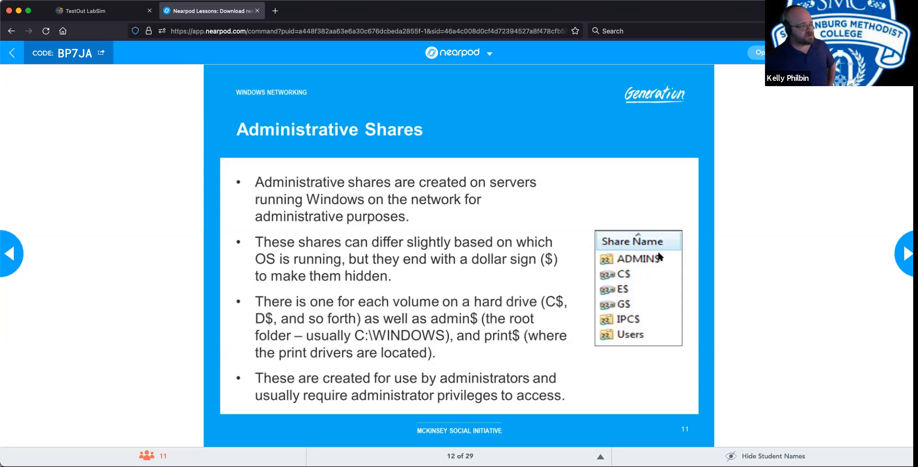
{"action": "mouse_move", "coordinate": [660, 266]}
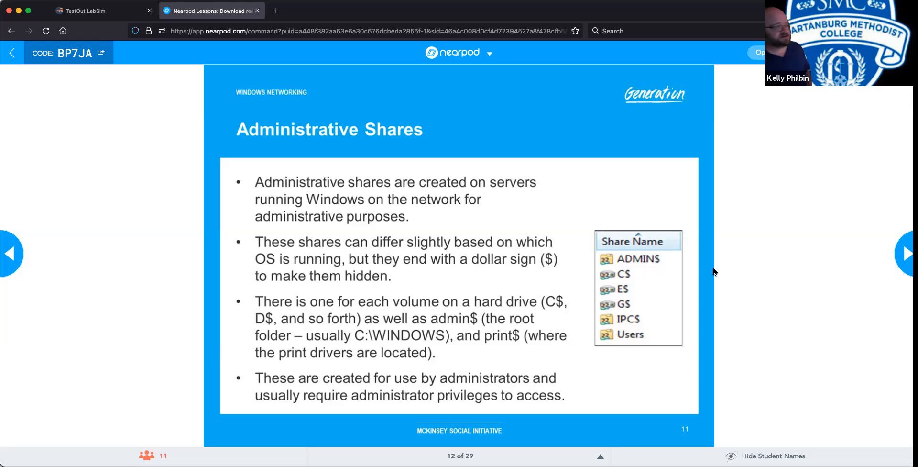
{"action": "mouse_move", "coordinate": [801, 229]}
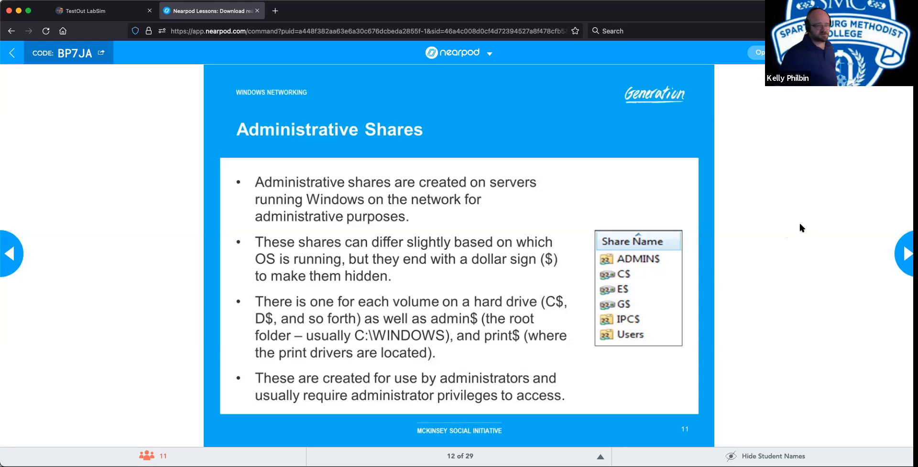
Advance to slide 13, Network Shares on mapping drives via Explorer or Disk Management
{"action": "left_click", "coordinate": [906, 252]}
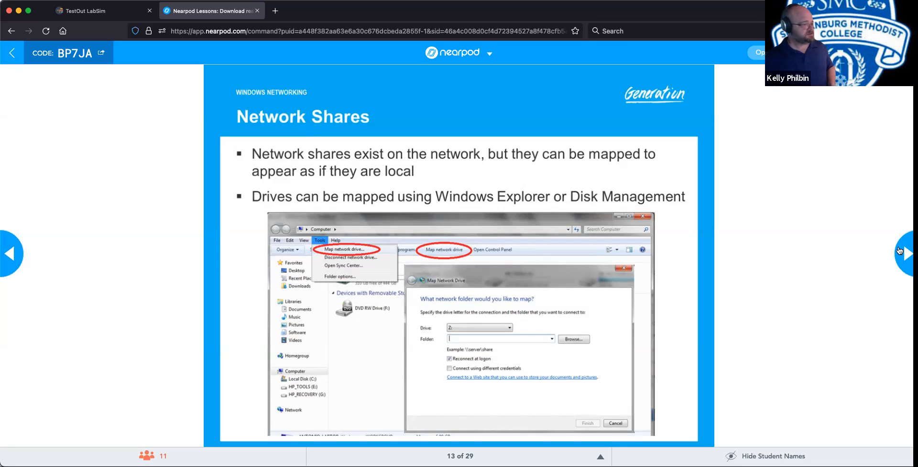
Advance to the slide 14 Windows Networking video and choose 'Teacher plays' mode
{"action": "left_click", "coordinate": [907, 254]}
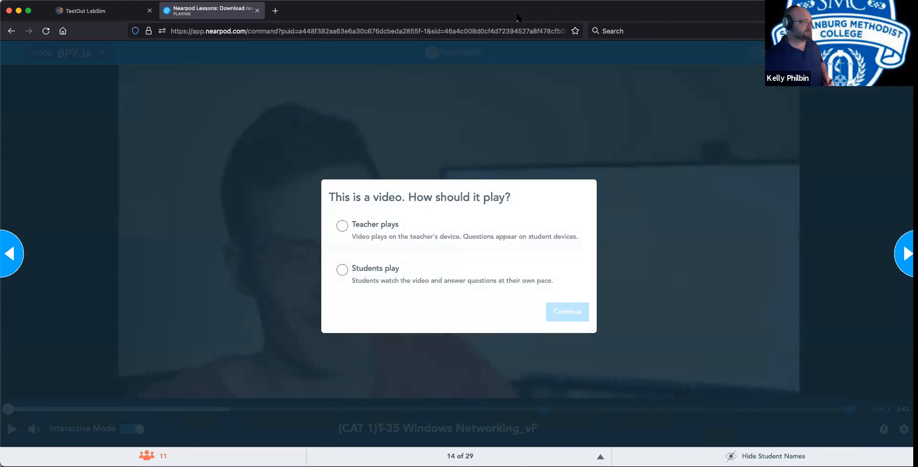
{"action": "left_click", "coordinate": [343, 225]}
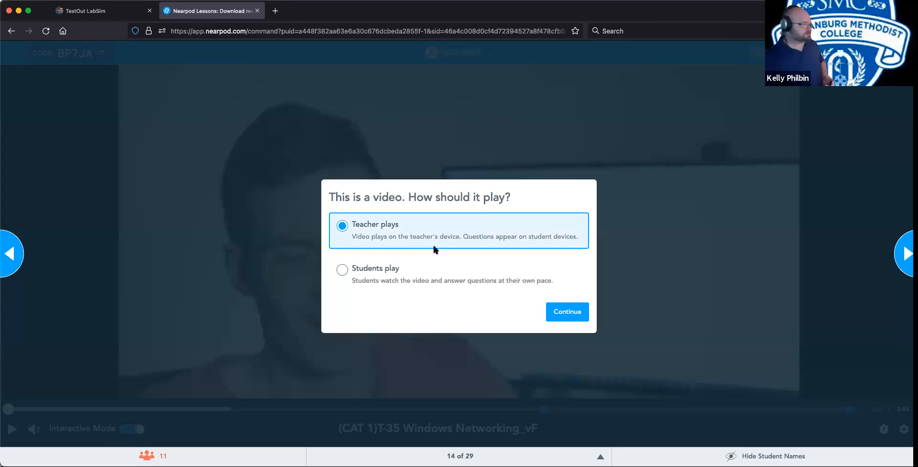
{"action": "left_click", "coordinate": [567, 312]}
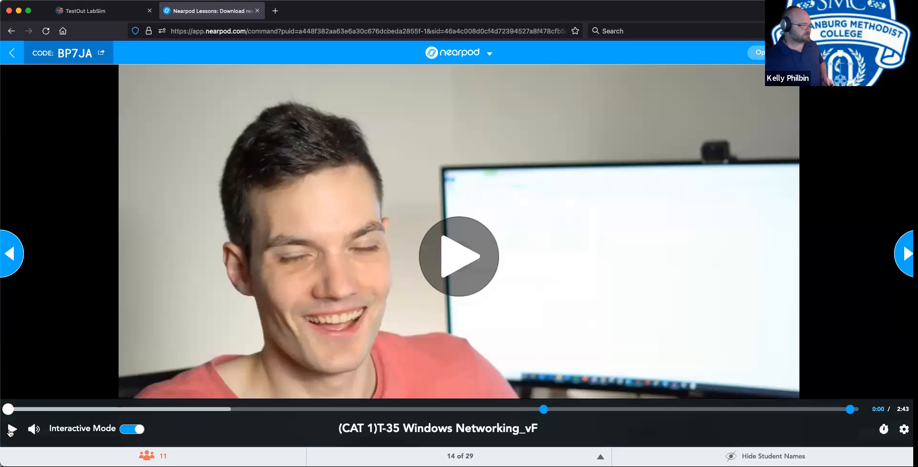
Play the slide 14 video about a minute in, until the external drive's Properties window shows
{"action": "left_click", "coordinate": [458, 257]}
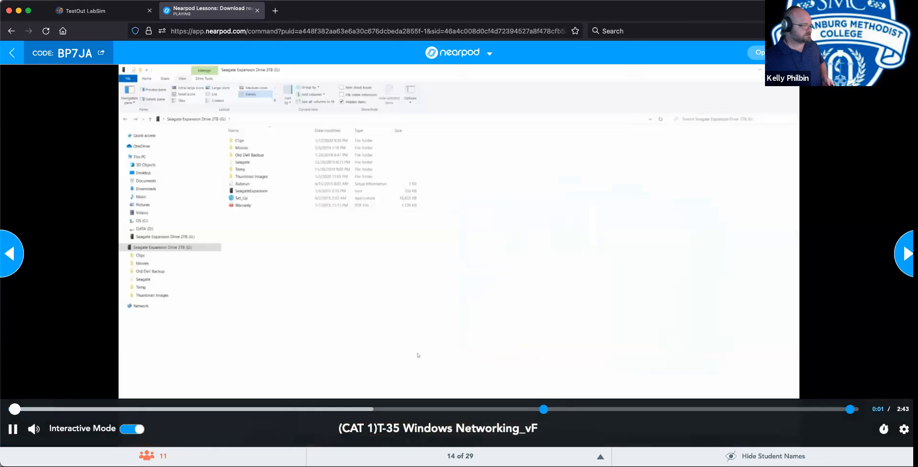
{"action": "left_click", "coordinate": [34, 430]}
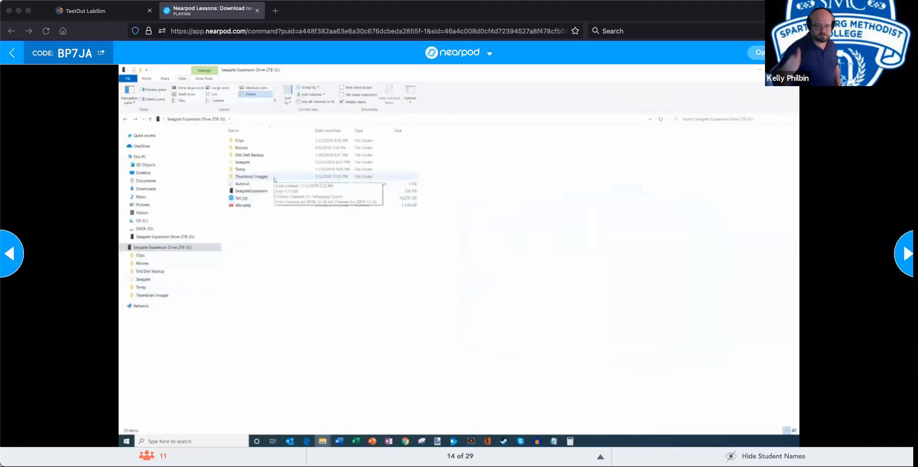
{"action": "double_click", "coordinate": [251, 177]}
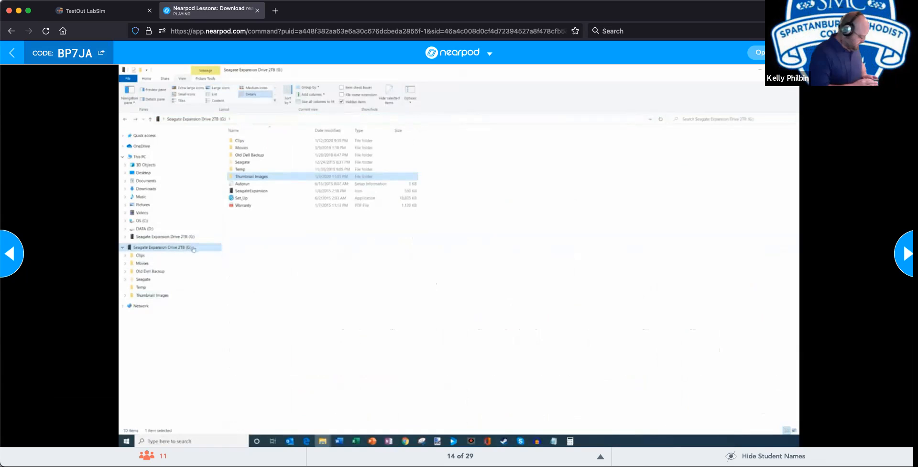
{"action": "right_click", "coordinate": [164, 247]}
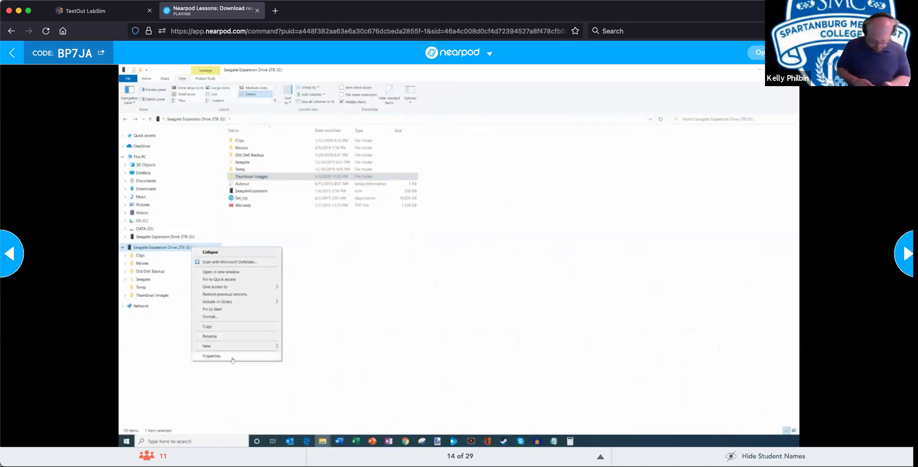
{"action": "left_click", "coordinate": [212, 356]}
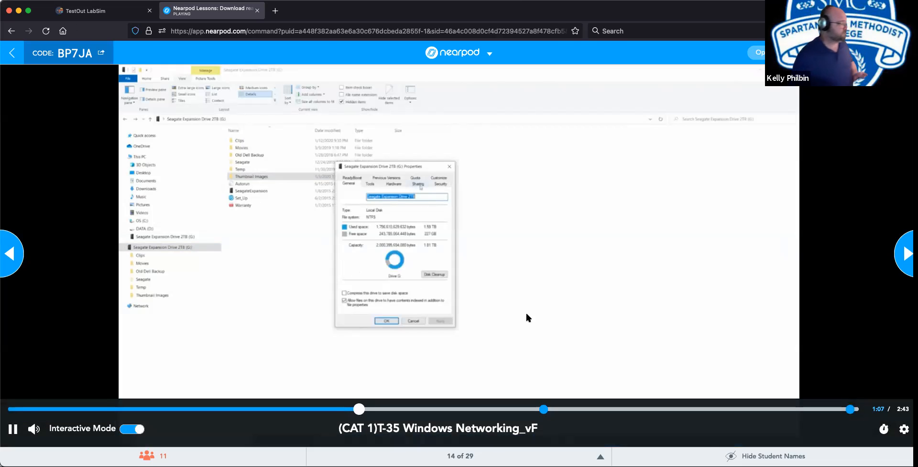
Continue the video through Sharing, Advanced Sharing and Permissions until it pauses at 1:42
{"action": "left_click", "coordinate": [418, 184]}
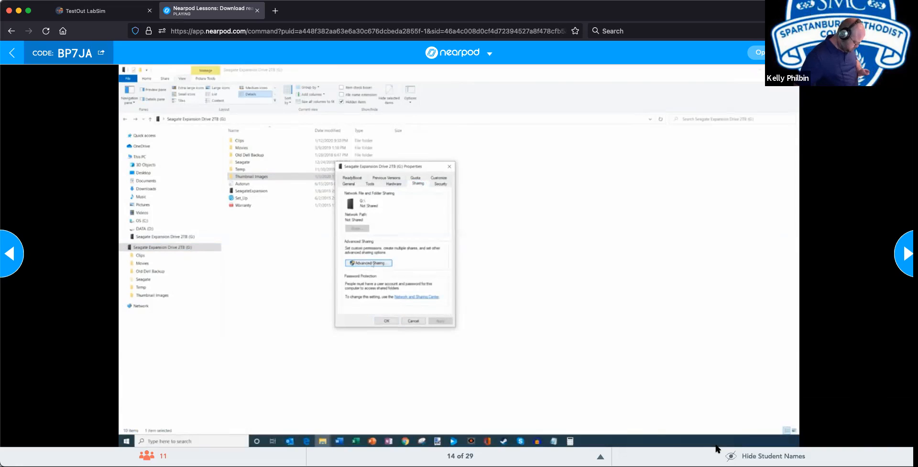
{"action": "left_click", "coordinate": [369, 263]}
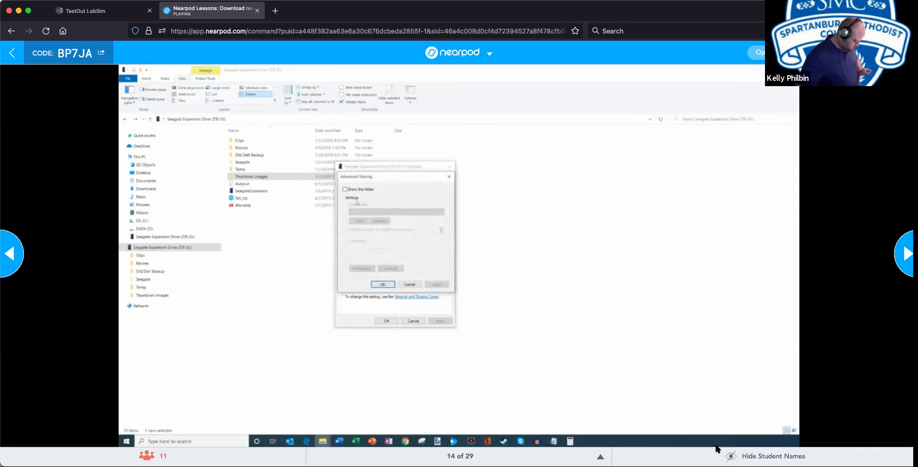
{"action": "left_click", "coordinate": [345, 190]}
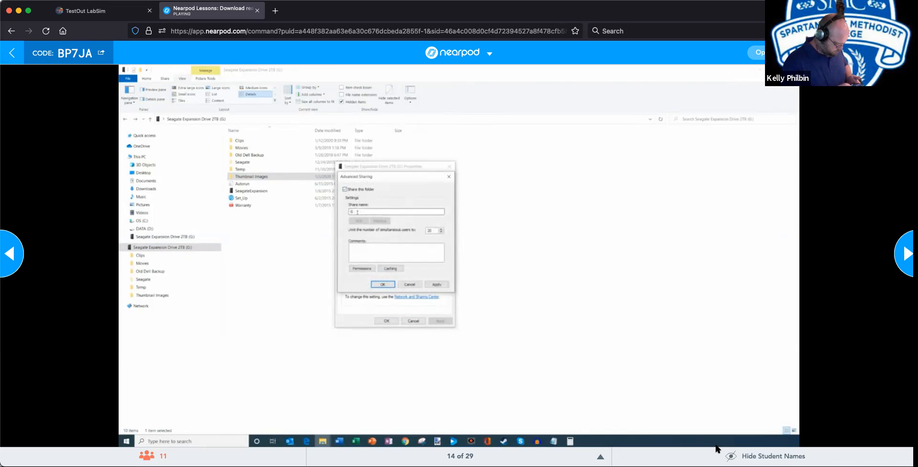
{"action": "left_click", "coordinate": [362, 268]}
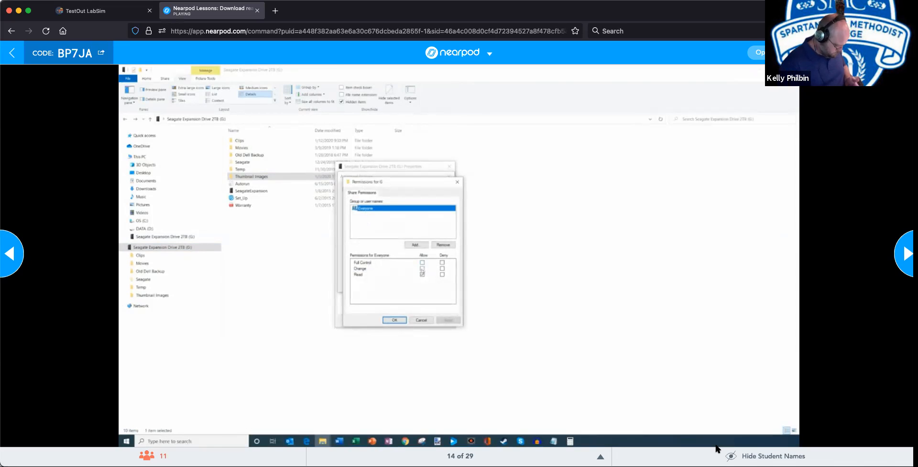
{"action": "left_click", "coordinate": [423, 274]}
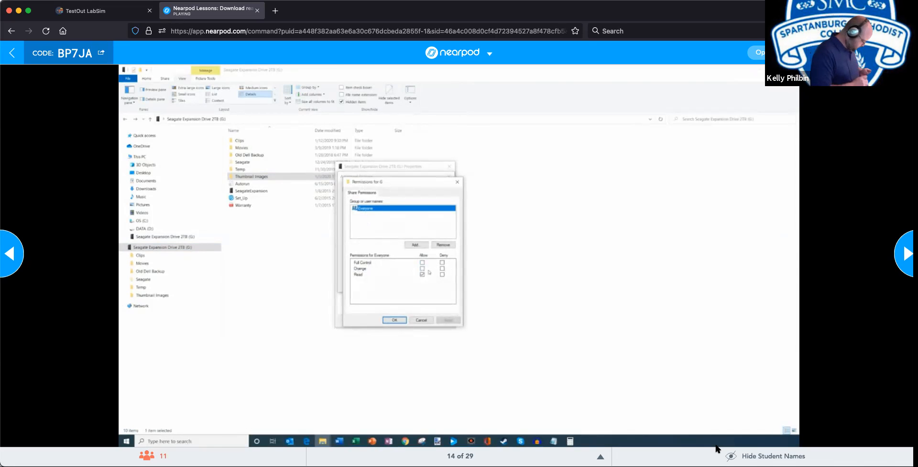
{"action": "left_click", "coordinate": [423, 275]}
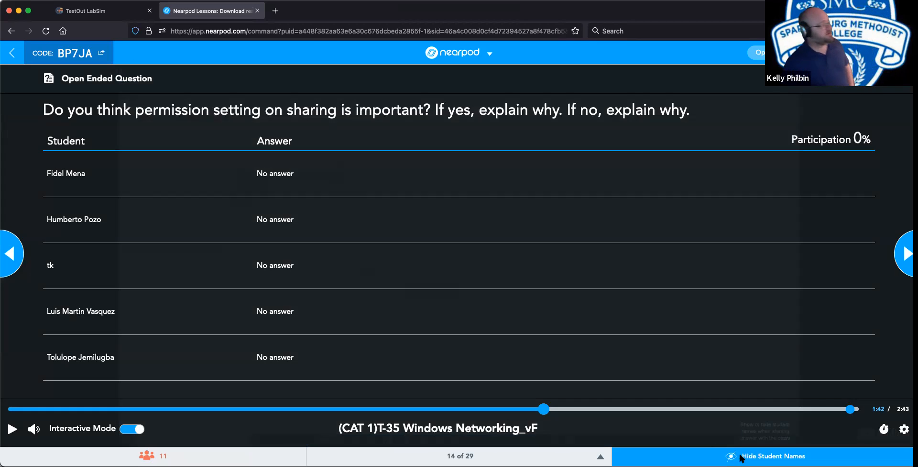
{"action": "mouse_move", "coordinate": [748, 456]}
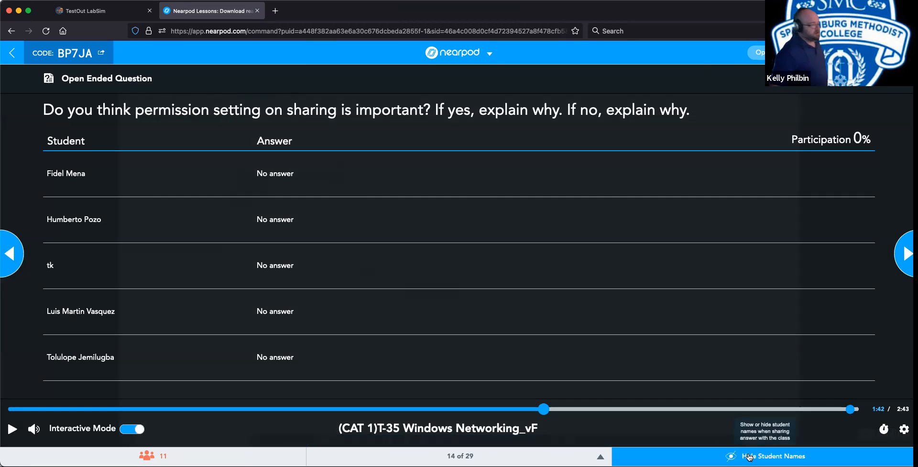
Hide student names on the open-ended question about sharing permission settings
{"action": "left_click", "coordinate": [750, 456]}
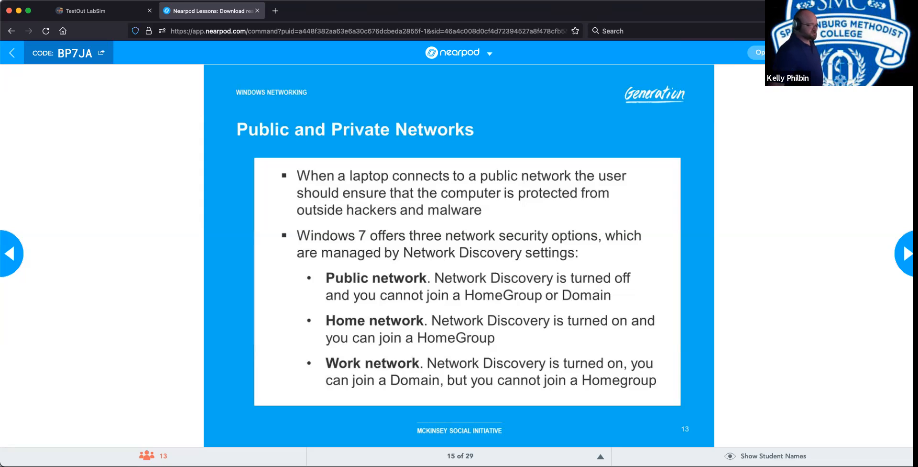
Advance to slide 16, Public and Private Networks with the Set Network Location window
{"action": "left_click", "coordinate": [906, 253]}
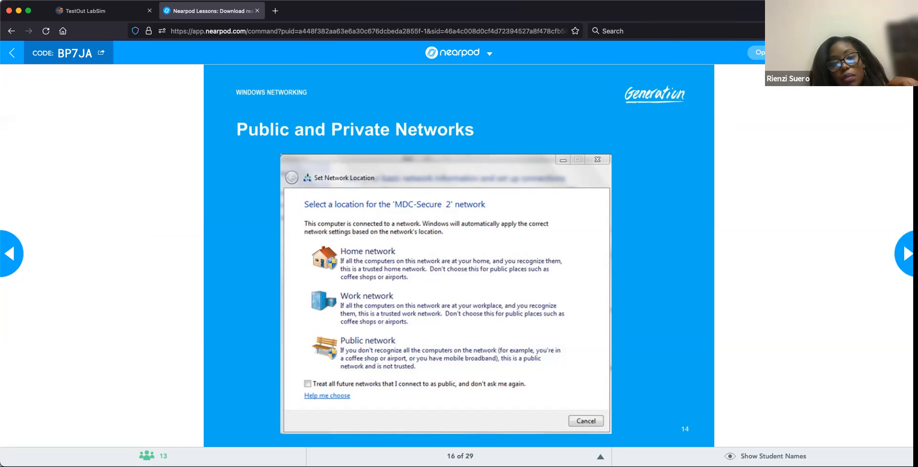
Go back to slide 15, the bullet list of Windows 7's three network security options
{"action": "left_click", "coordinate": [9, 254]}
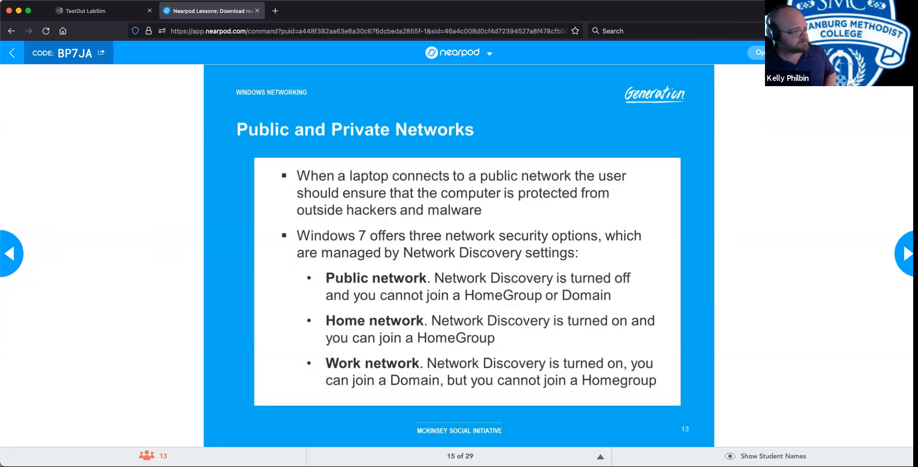
Advance to slide 17, Establishing Networking Connections with the Set Up a Connection dialog
{"action": "left_click", "coordinate": [906, 253]}
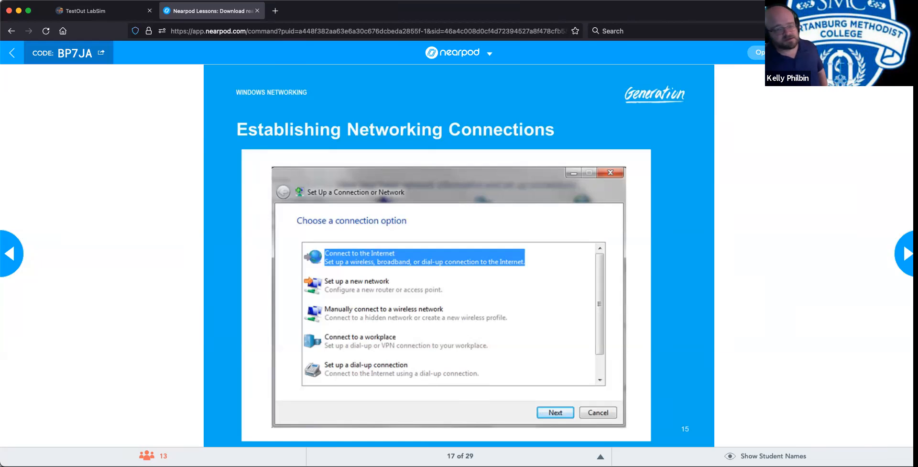
Advance past slide 18's Connect to the Internet options to the blank slide 19
{"action": "left_click", "coordinate": [910, 253]}
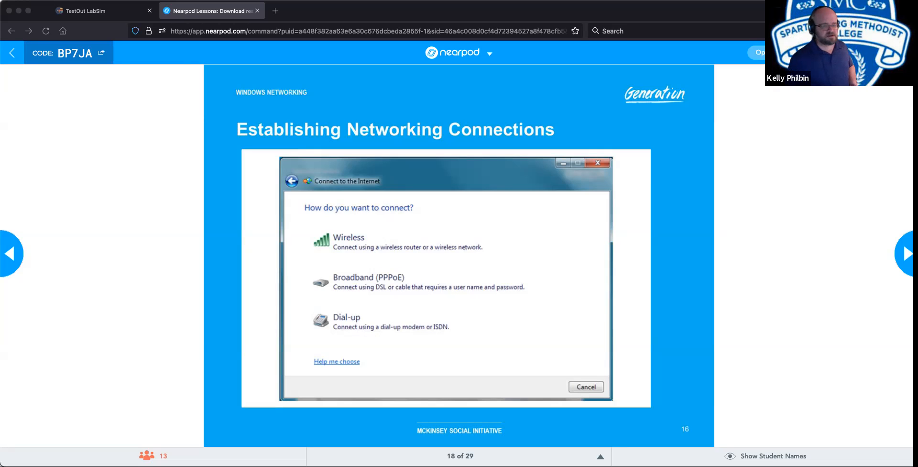
{"action": "left_click", "coordinate": [908, 254]}
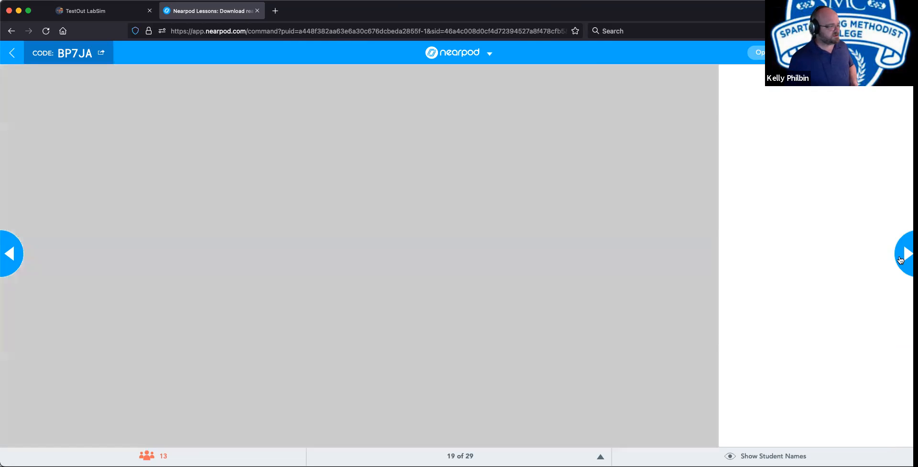
{"action": "left_click", "coordinate": [911, 266]}
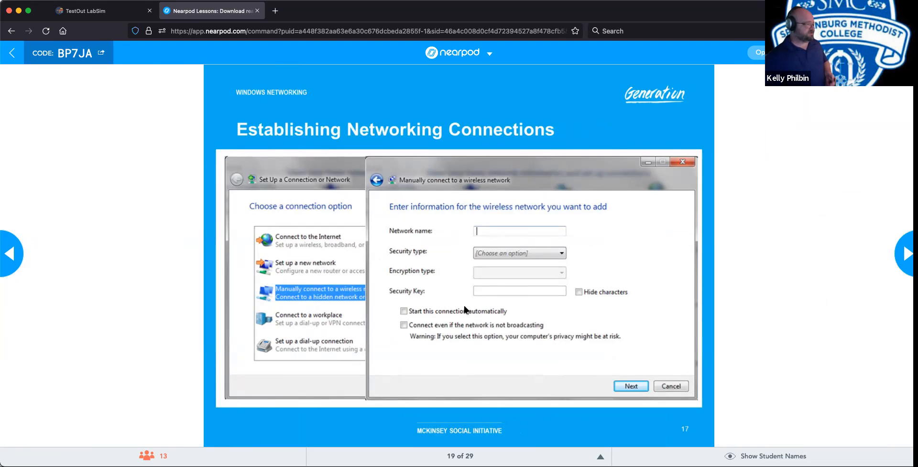
{"action": "mouse_move", "coordinate": [557, 245]}
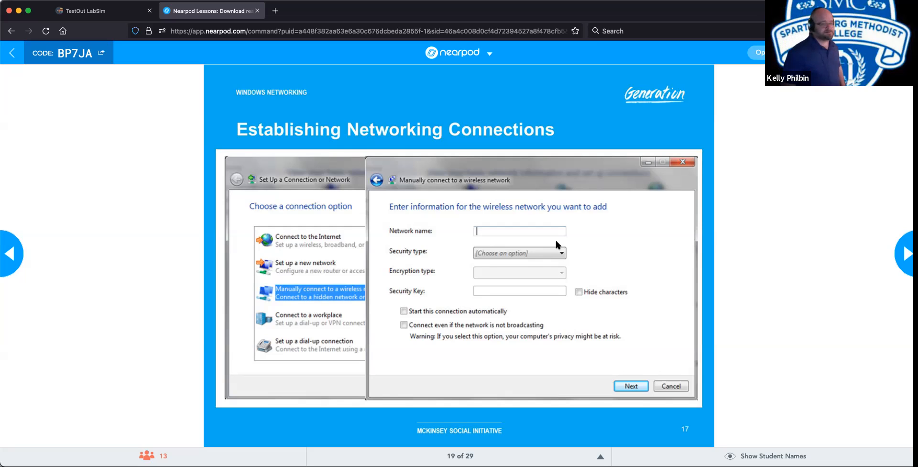
{"action": "mouse_move", "coordinate": [756, 243]}
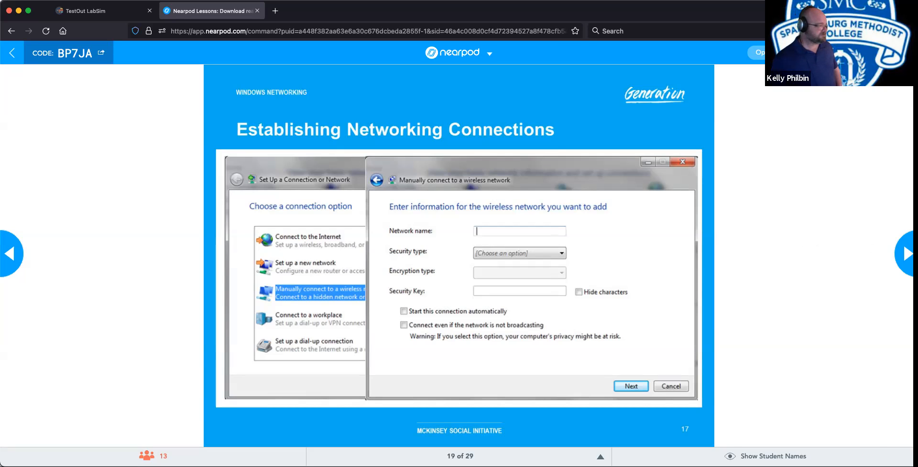
{"action": "left_click", "coordinate": [909, 254]}
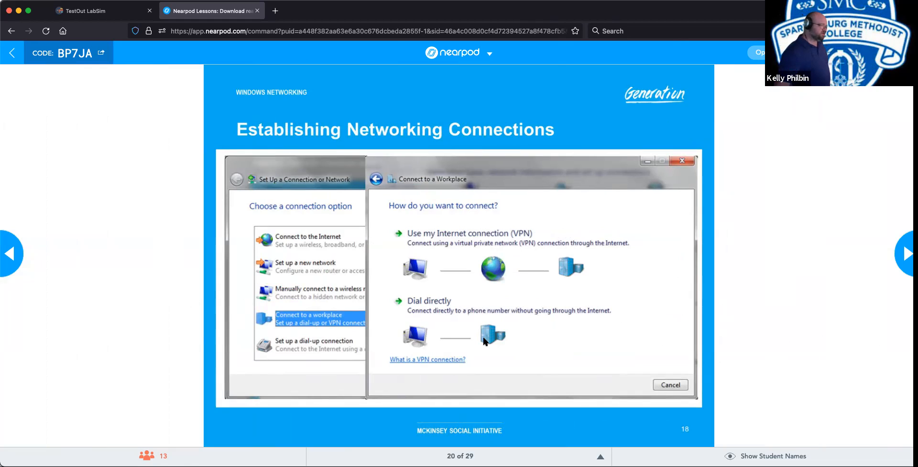
{"action": "mouse_move", "coordinate": [606, 333]}
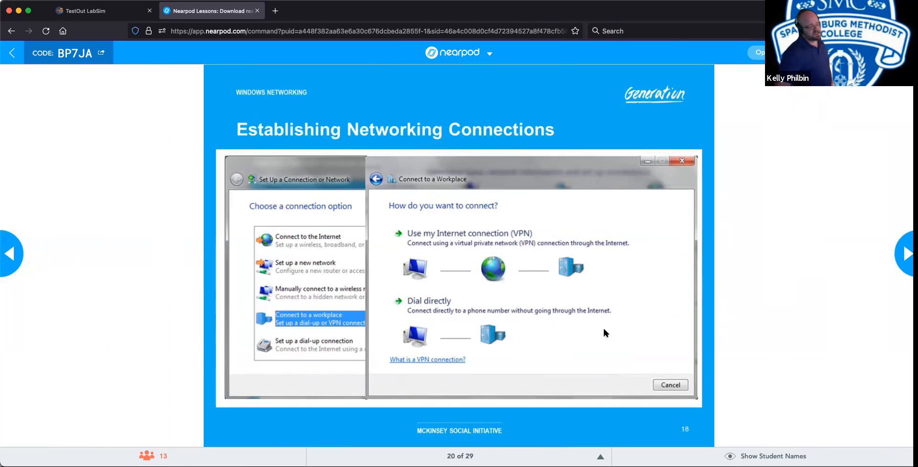
{"action": "mouse_move", "coordinate": [511, 341]}
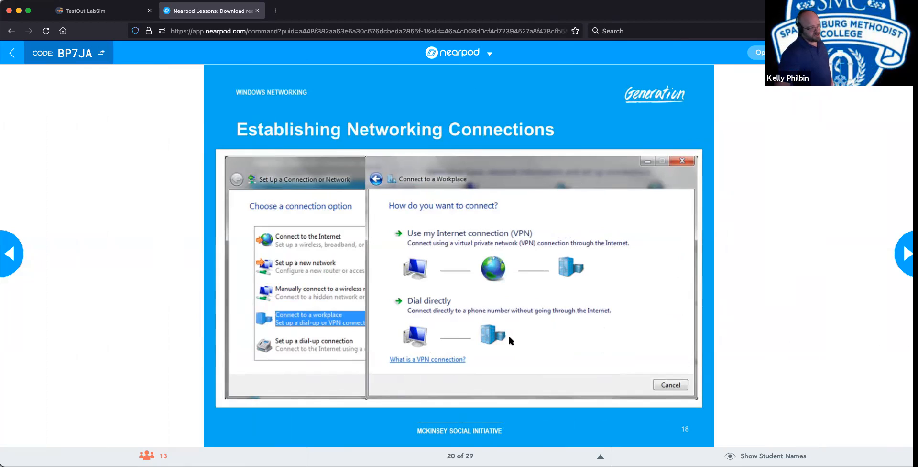
{"action": "mouse_move", "coordinate": [460, 356]}
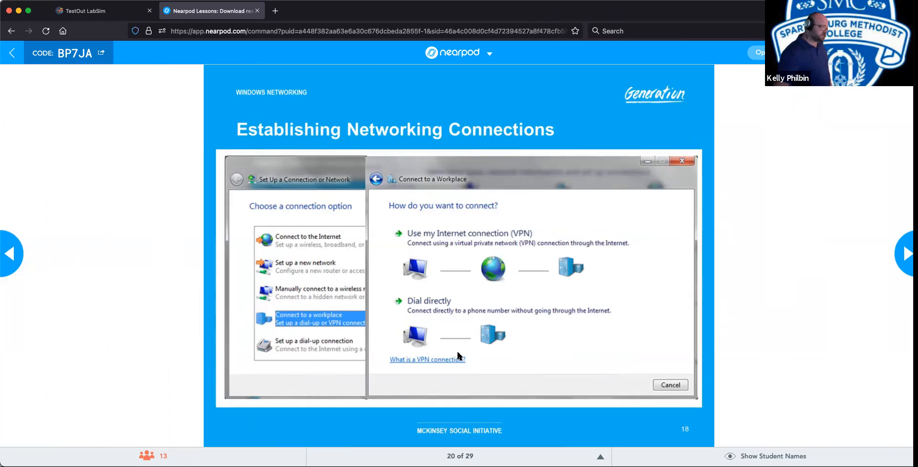
{"action": "mouse_move", "coordinate": [500, 307]}
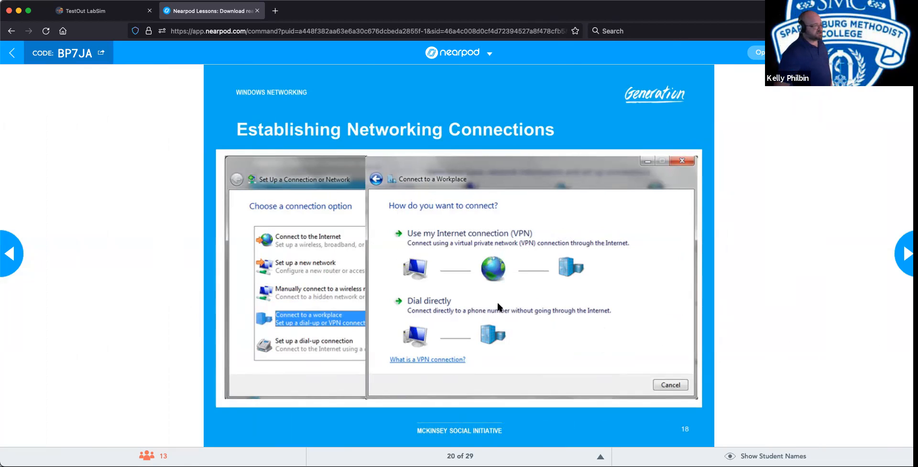
{"action": "mouse_move", "coordinate": [527, 276]}
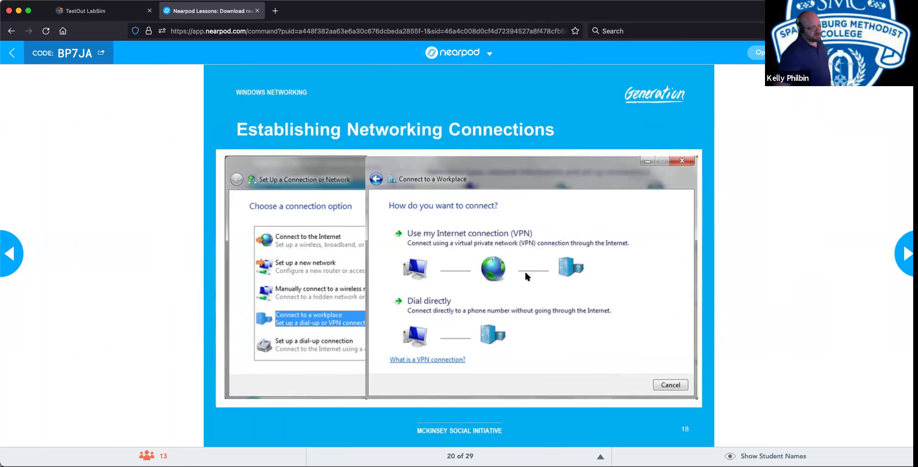
{"action": "mouse_move", "coordinate": [396, 270]}
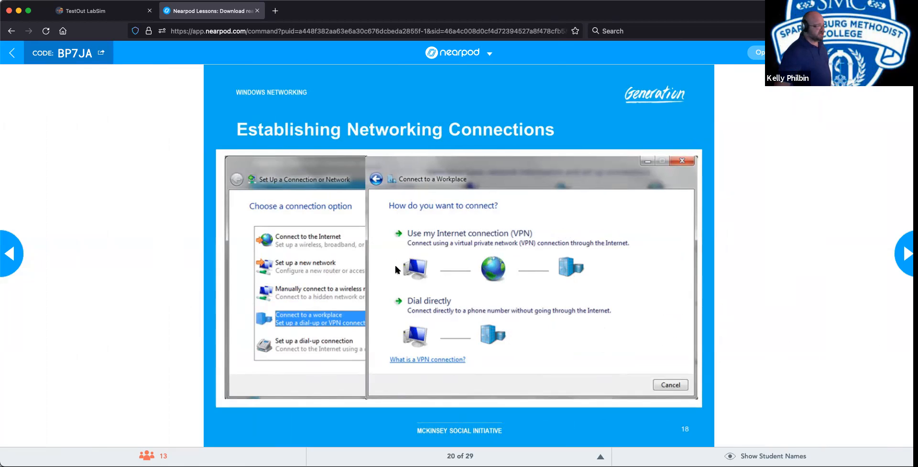
{"action": "mouse_move", "coordinate": [551, 266]}
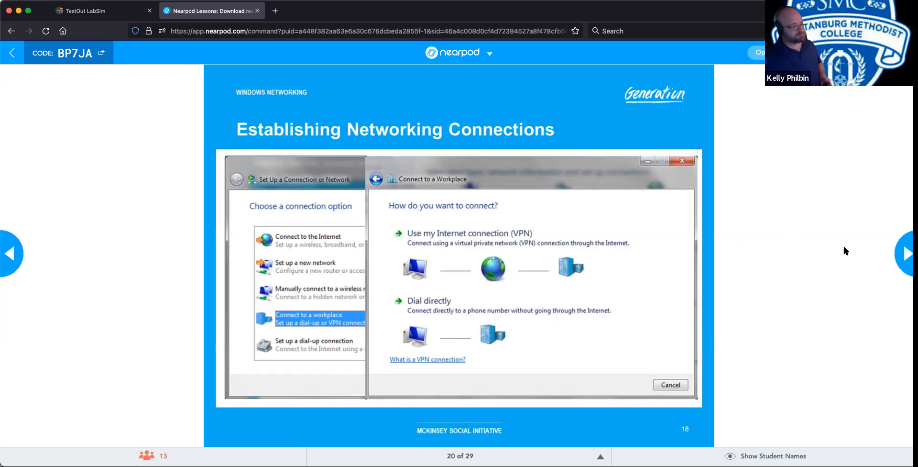
{"action": "left_click", "coordinate": [909, 255]}
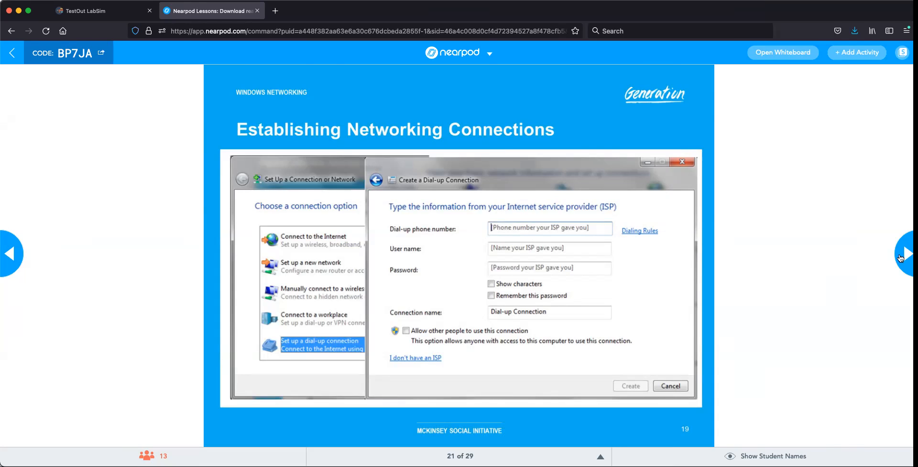
{"action": "mouse_move", "coordinate": [899, 258]}
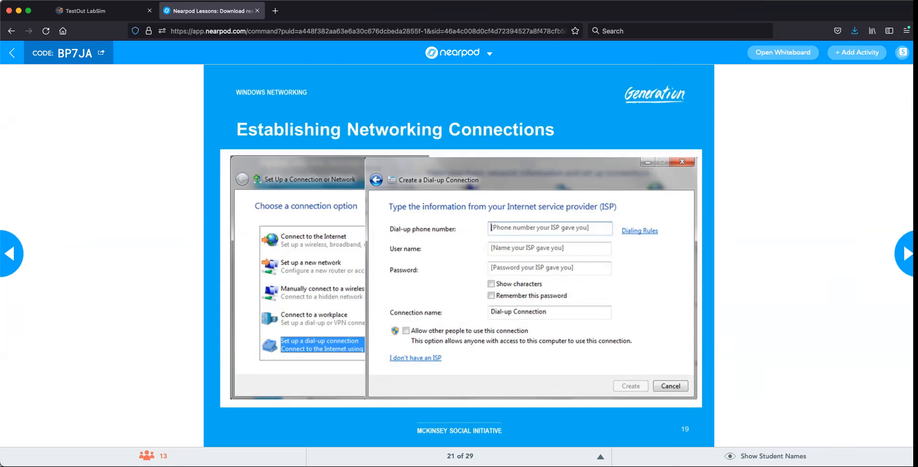
{"action": "mouse_move", "coordinate": [736, 201]}
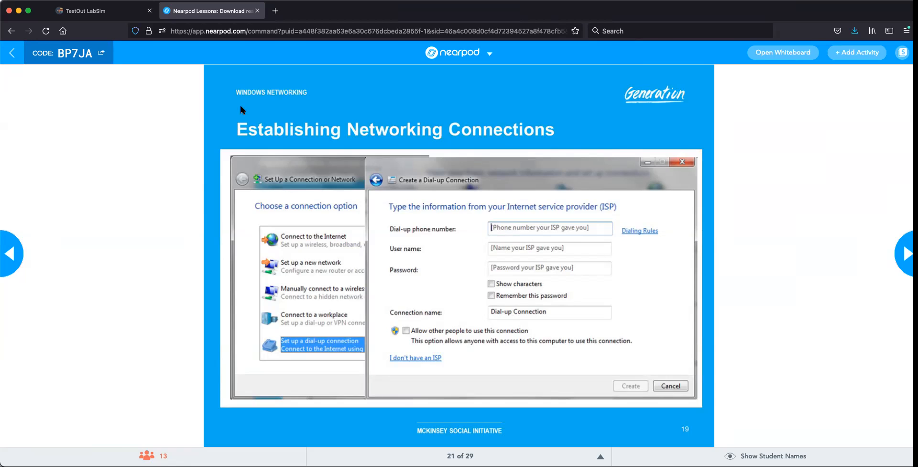
{"action": "mouse_move", "coordinate": [288, 96]}
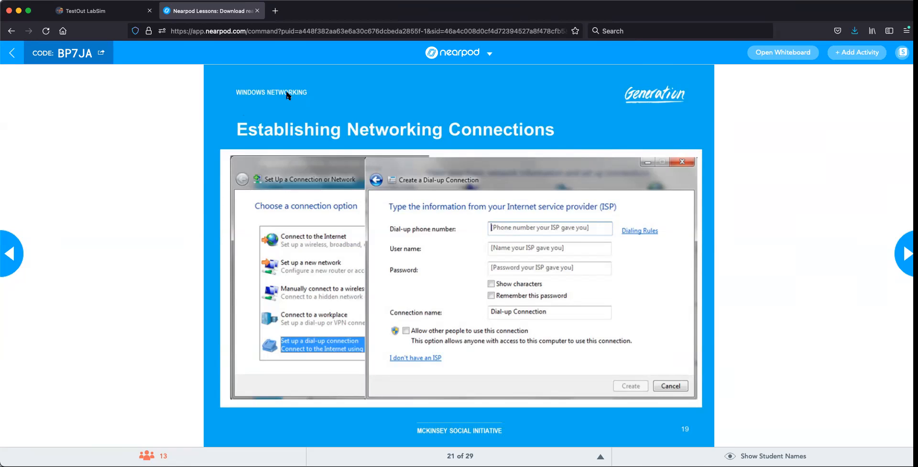
{"action": "mouse_move", "coordinate": [761, 208]}
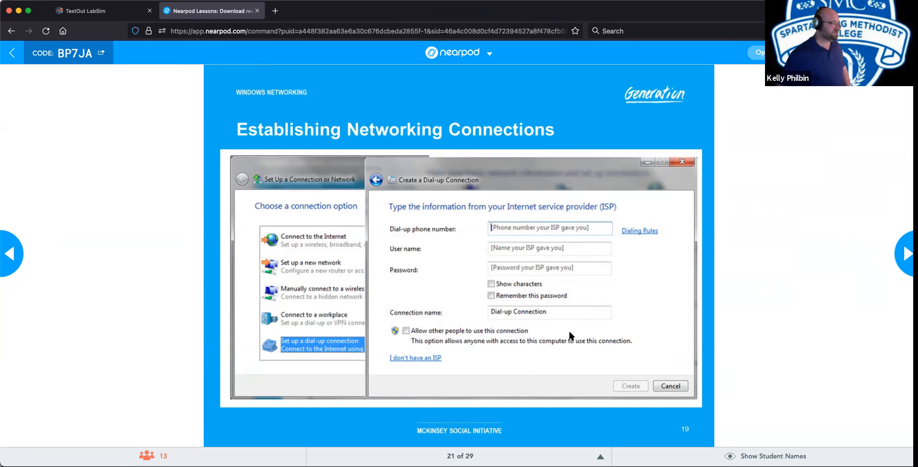
{"action": "mouse_move", "coordinate": [472, 352]}
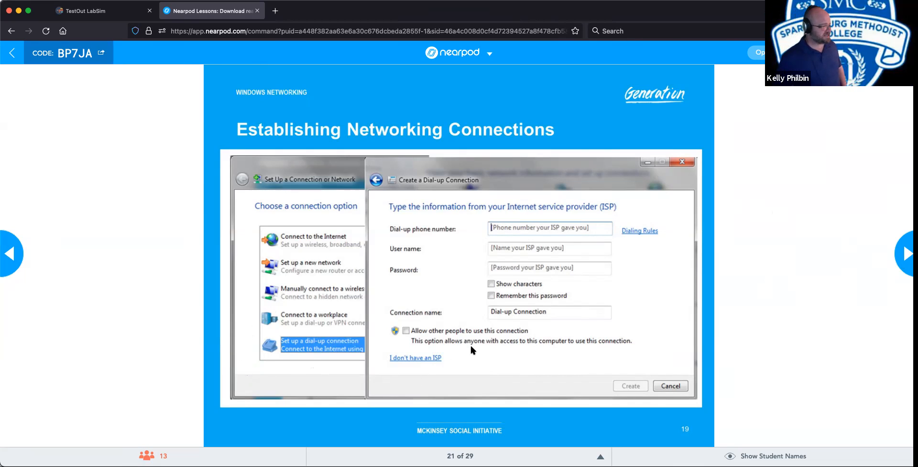
{"action": "mouse_move", "coordinate": [779, 269]}
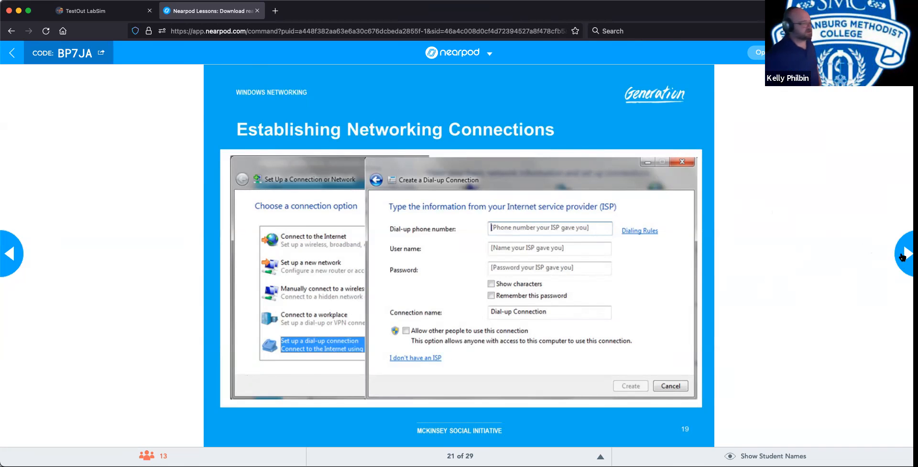
Advance to slide 22, Network Card Properties listing configurable card settings
{"action": "left_click", "coordinate": [906, 253]}
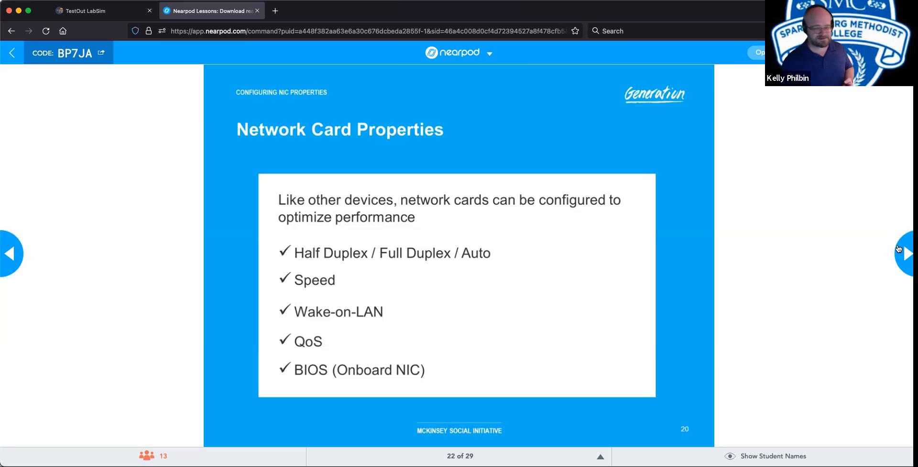
{"action": "mouse_move", "coordinate": [541, 73]}
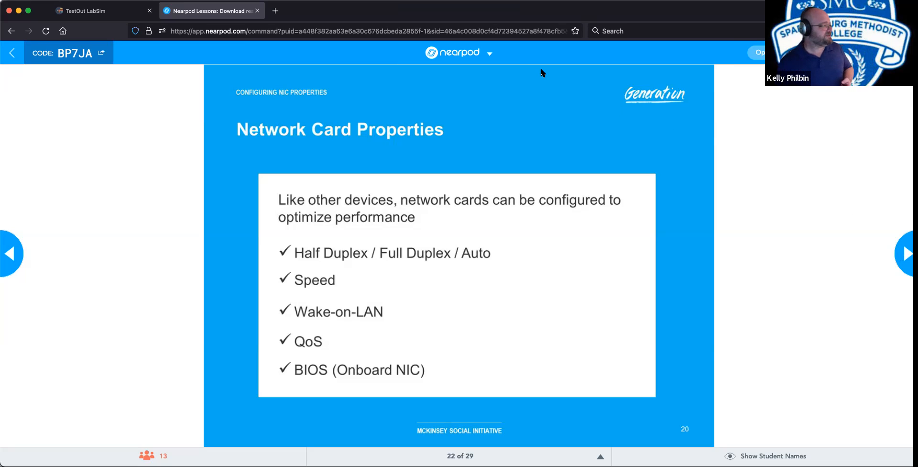
{"action": "mouse_move", "coordinate": [597, 115]}
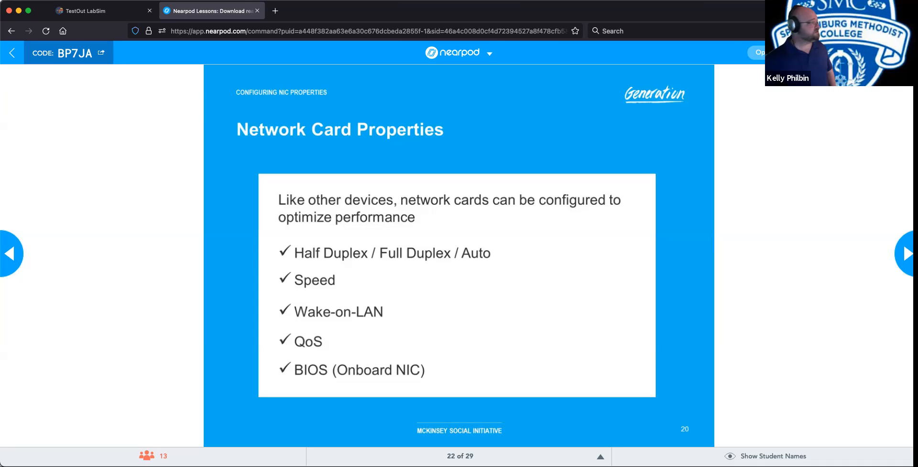
{"action": "mouse_move", "coordinate": [779, 283]}
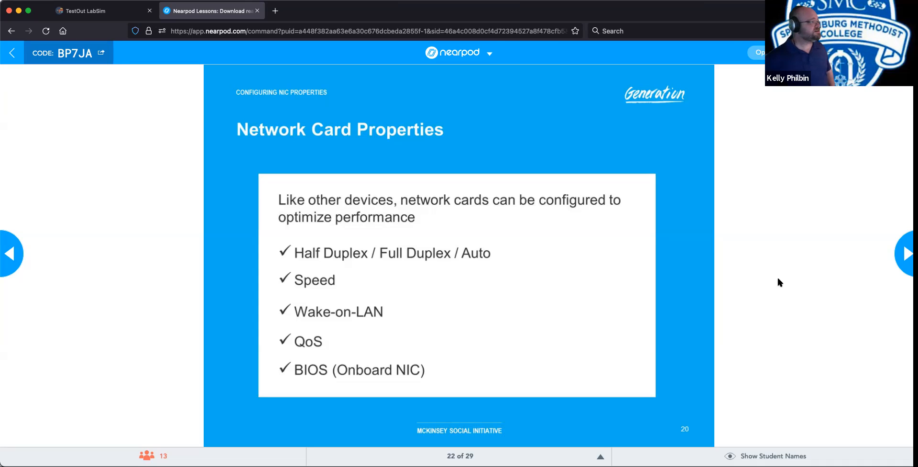
Advance to slide 23, Half Duplex/Full Duplex/Auto explaining the duplexing modes
{"action": "left_click", "coordinate": [907, 253]}
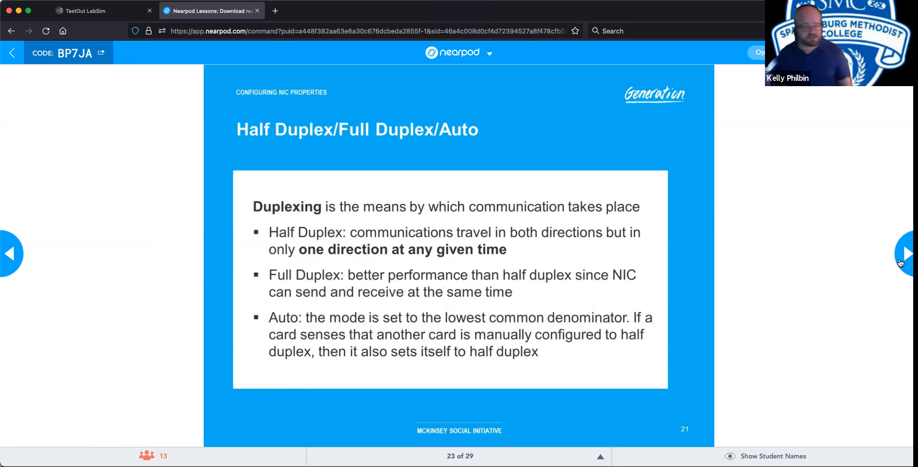
{"action": "mouse_move", "coordinate": [504, 67]}
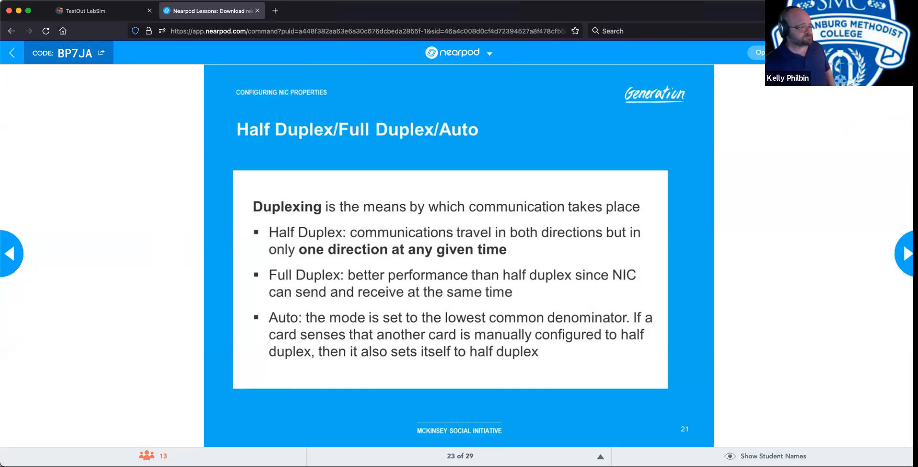
Advance to slide 24, Speed, on matching NIC speed to the network
{"action": "left_click", "coordinate": [912, 265]}
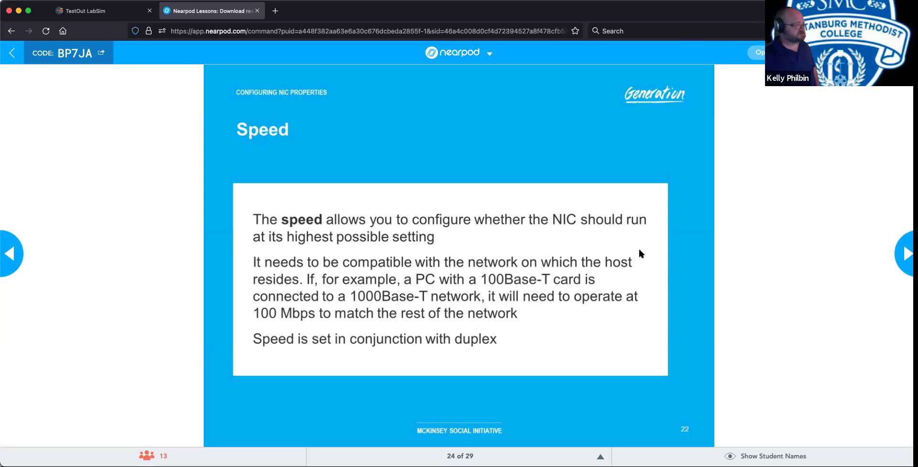
{"action": "mouse_move", "coordinate": [899, 257]}
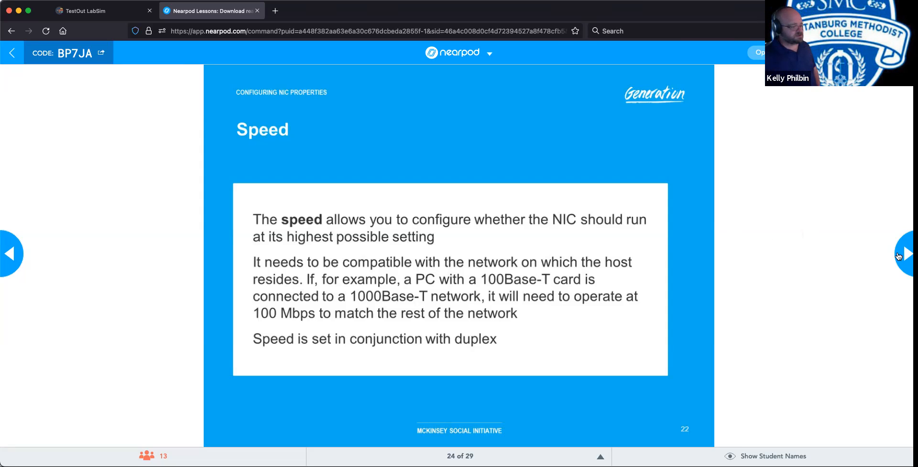
{"action": "left_click", "coordinate": [907, 254]}
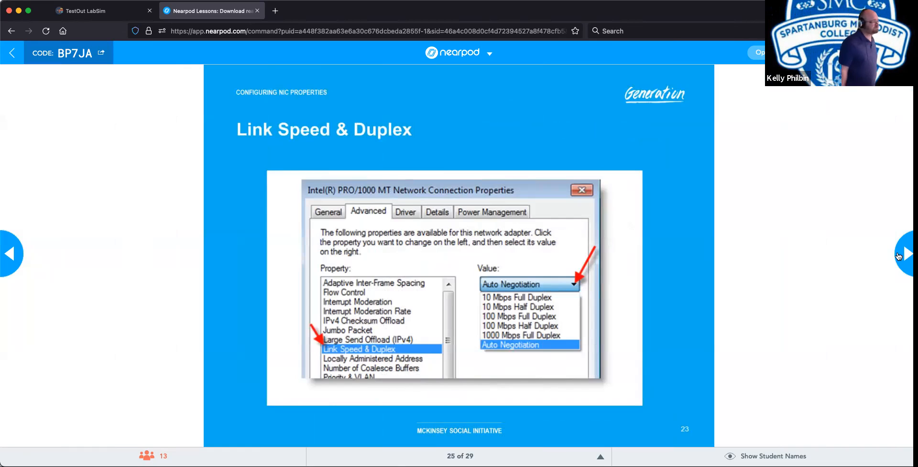
{"action": "mouse_move", "coordinate": [608, 187]}
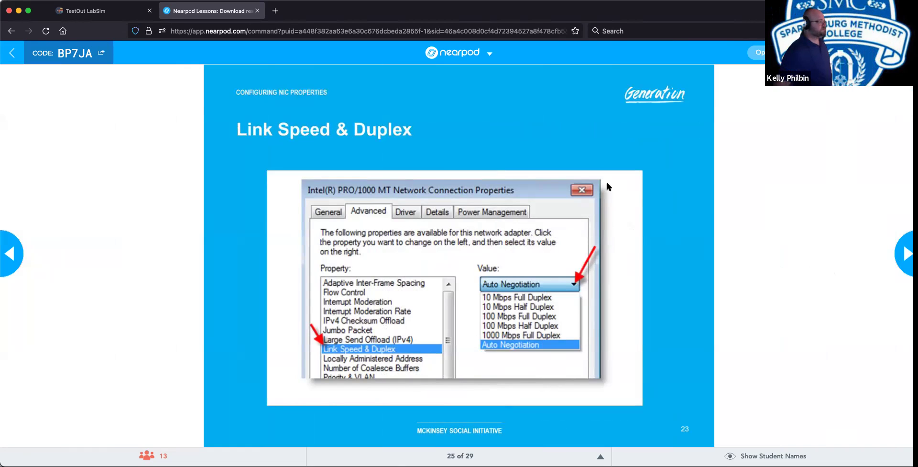
{"action": "mouse_move", "coordinate": [232, 187]}
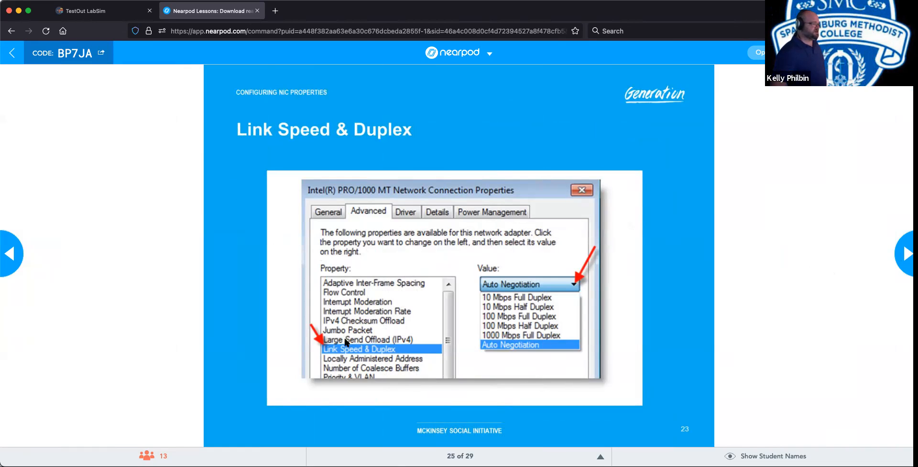
{"action": "mouse_move", "coordinate": [363, 352]}
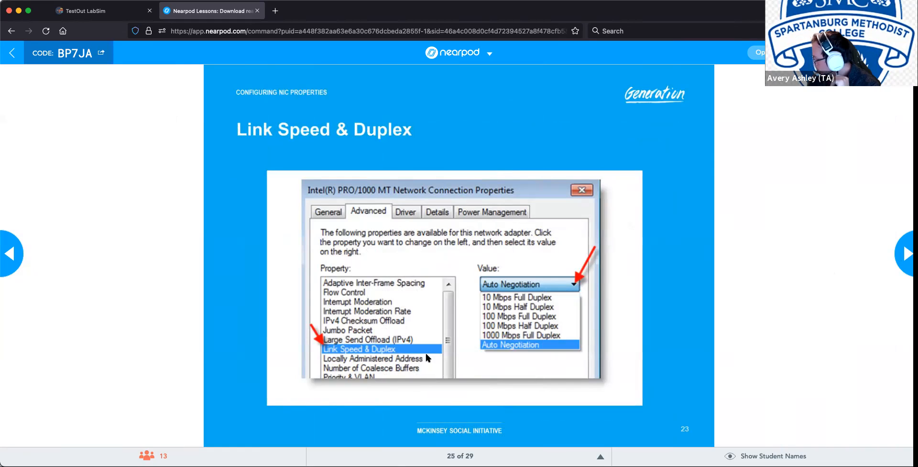
{"action": "mouse_move", "coordinate": [505, 299]}
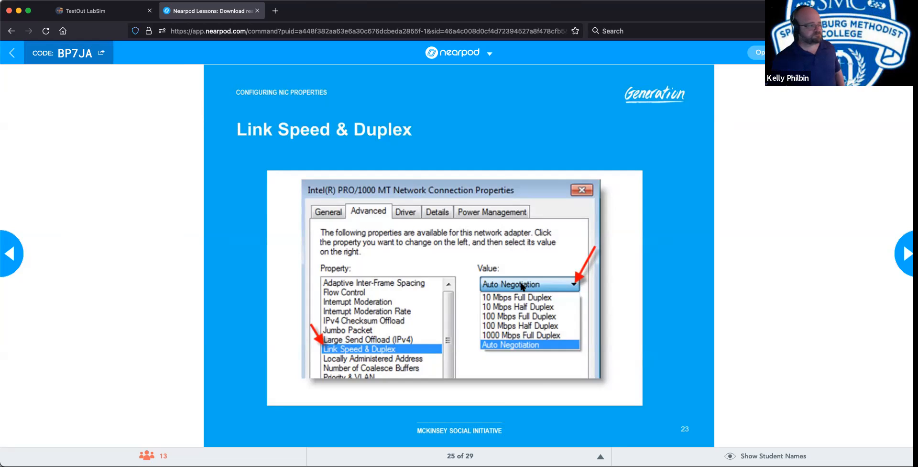
{"action": "mouse_move", "coordinate": [771, 251]}
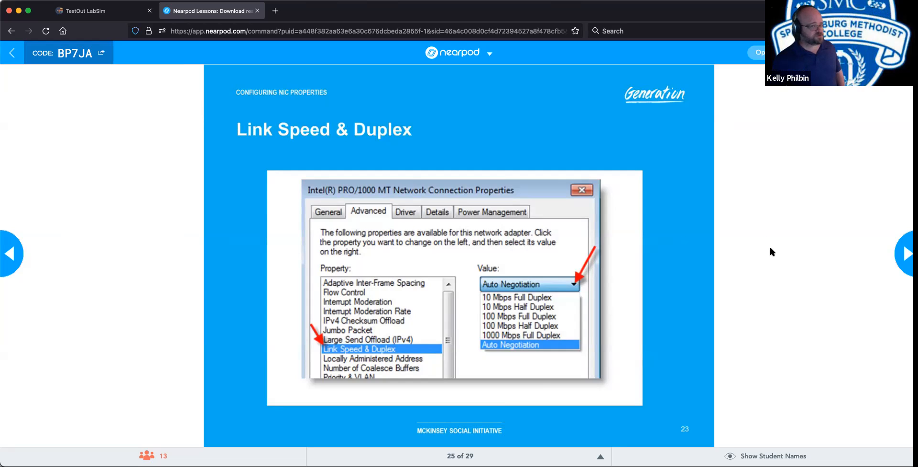
{"action": "mouse_move", "coordinate": [847, 255]}
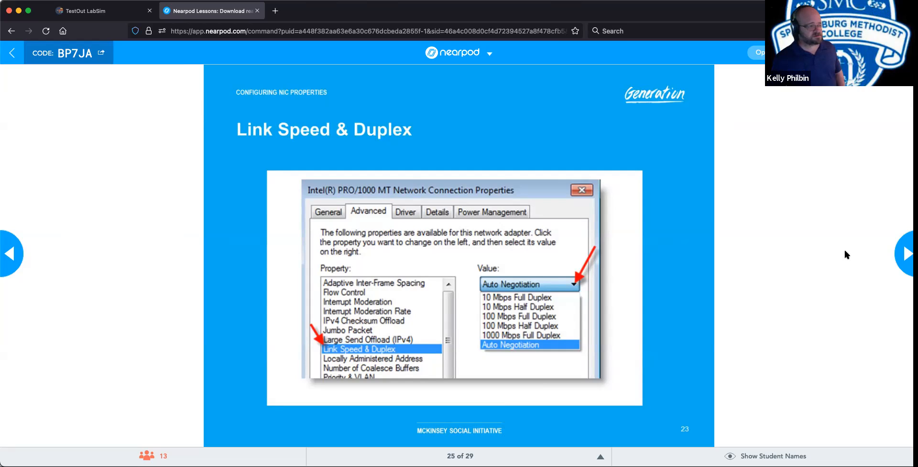
{"action": "mouse_move", "coordinate": [903, 261]}
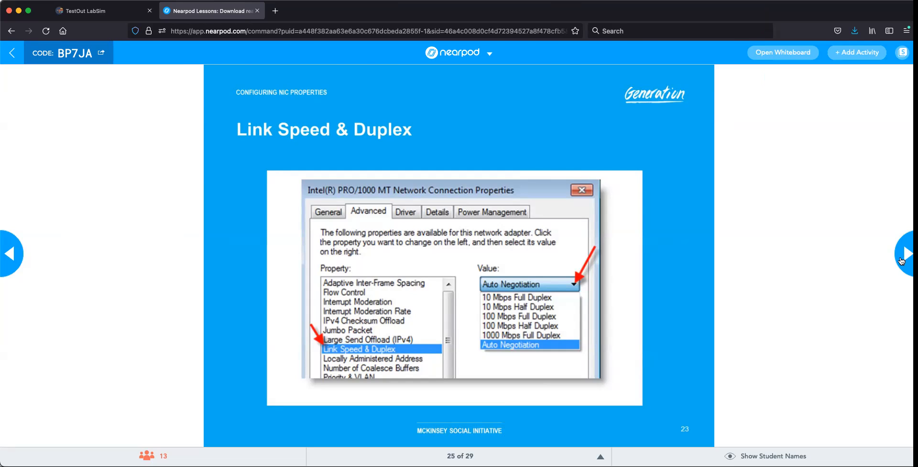
Advance the lesson to the Wake-on-LAN slide, 26 of 29
{"action": "left_click", "coordinate": [909, 265]}
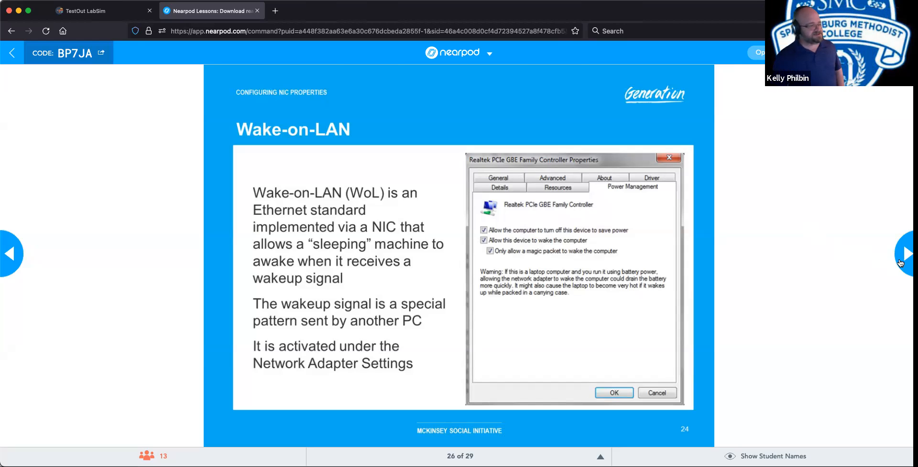
Advance through the QoS and BIOS slide to the quiz results slide, 28 of 29
{"action": "left_click", "coordinate": [908, 253]}
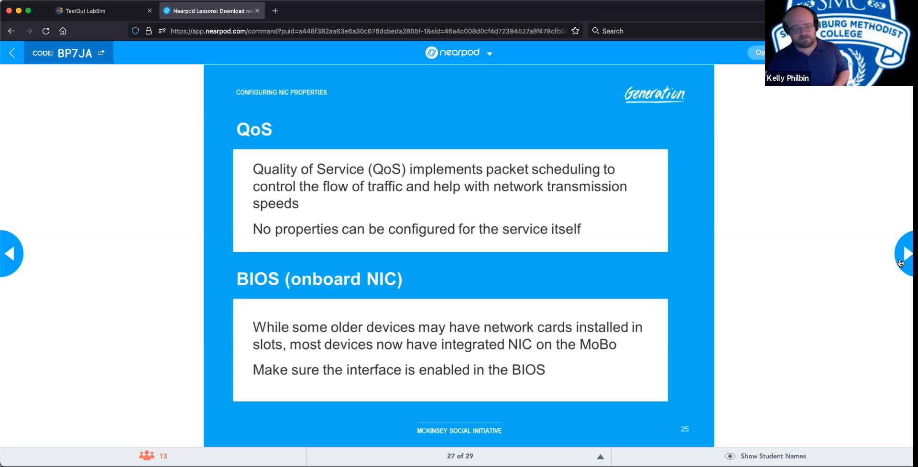
{"action": "left_click", "coordinate": [911, 253]}
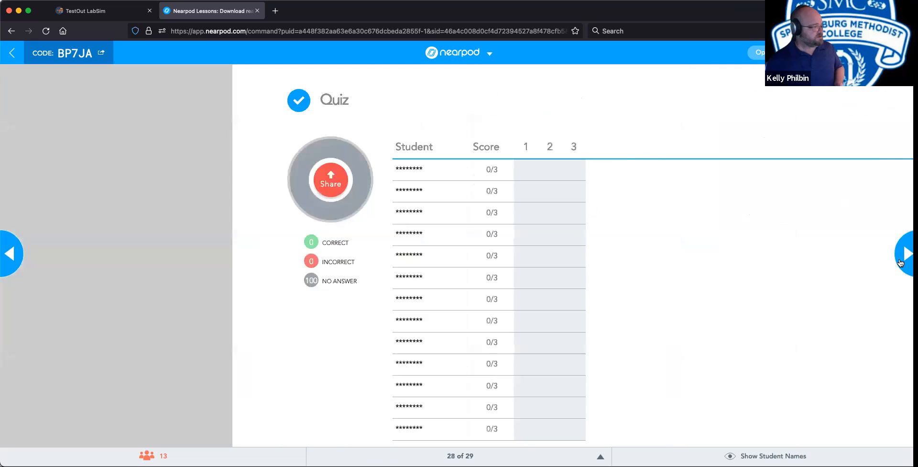